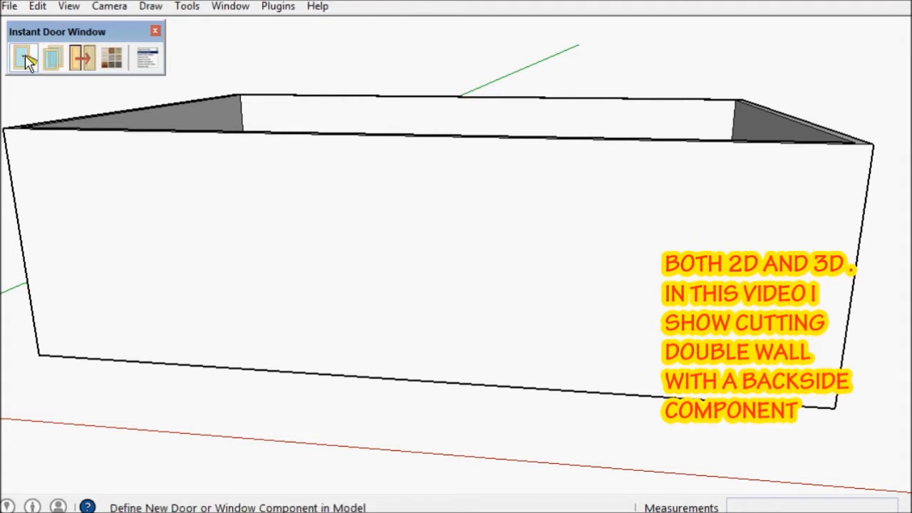
- Set the new window's style to the Win W1040 Sgl Hung Mull preset
{"action": "left_click", "coordinate": [23, 57]}
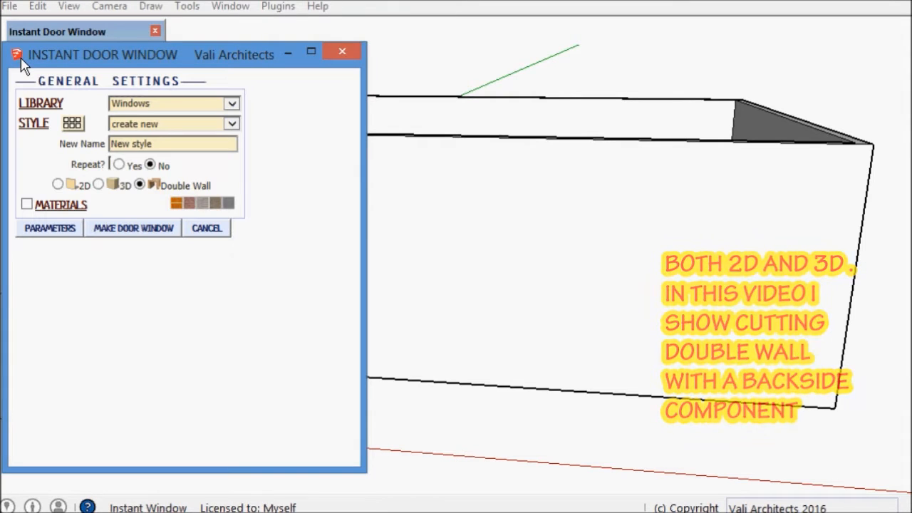
{"action": "left_click", "coordinate": [72, 123]}
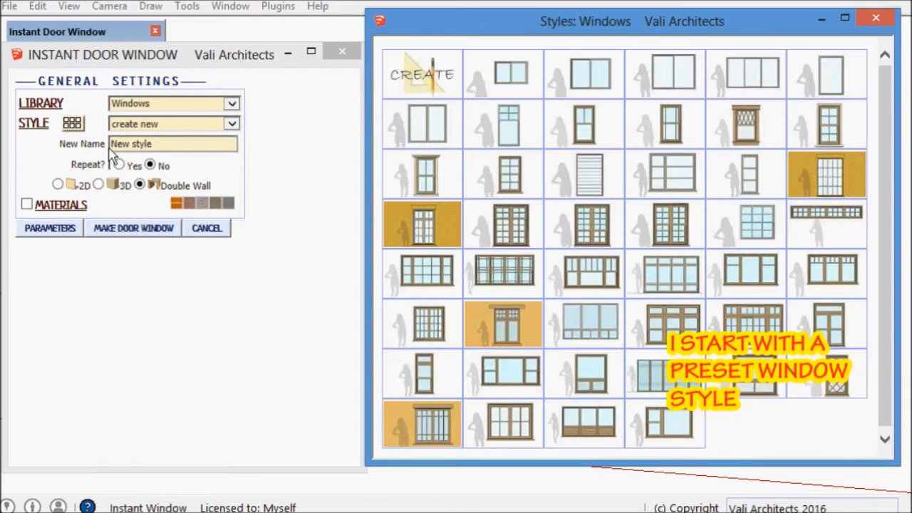
{"action": "mouse_move", "coordinate": [499, 275]}
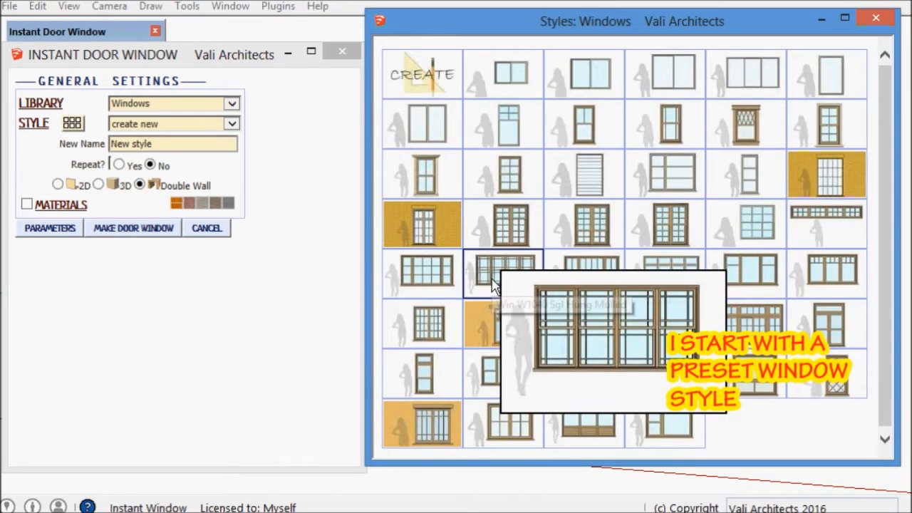
{"action": "left_click", "coordinate": [503, 273]}
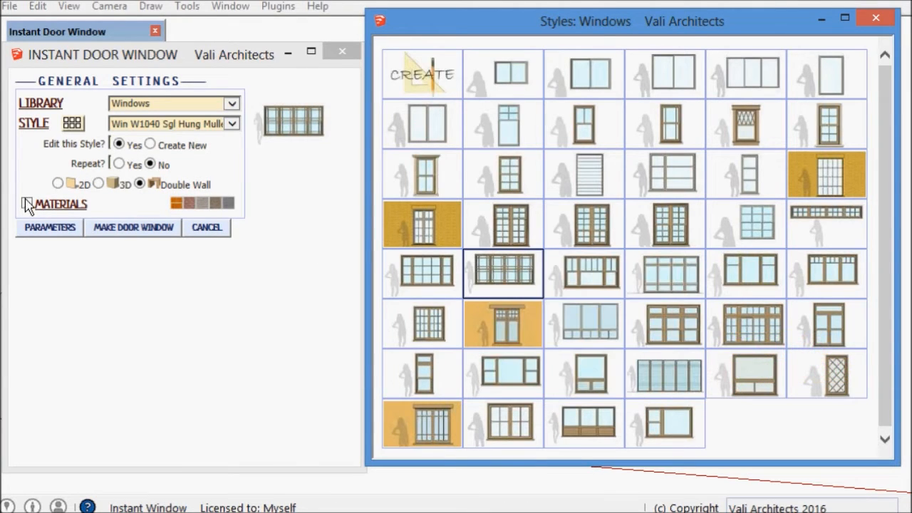
- Enable materials and assign Sketchy_Lines_Wavy_Horizontal to the window and sill
{"action": "left_click", "coordinate": [26, 204]}
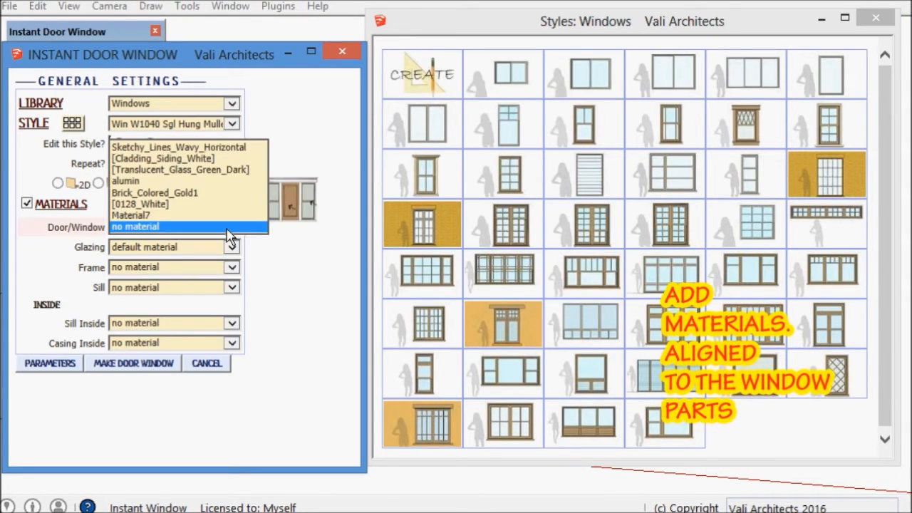
{"action": "left_click", "coordinate": [178, 147]}
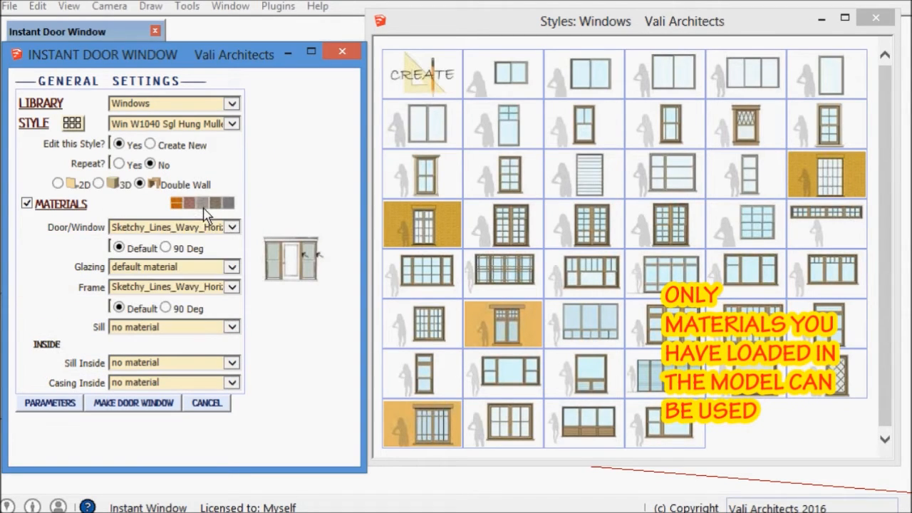
{"action": "left_click", "coordinate": [231, 227]}
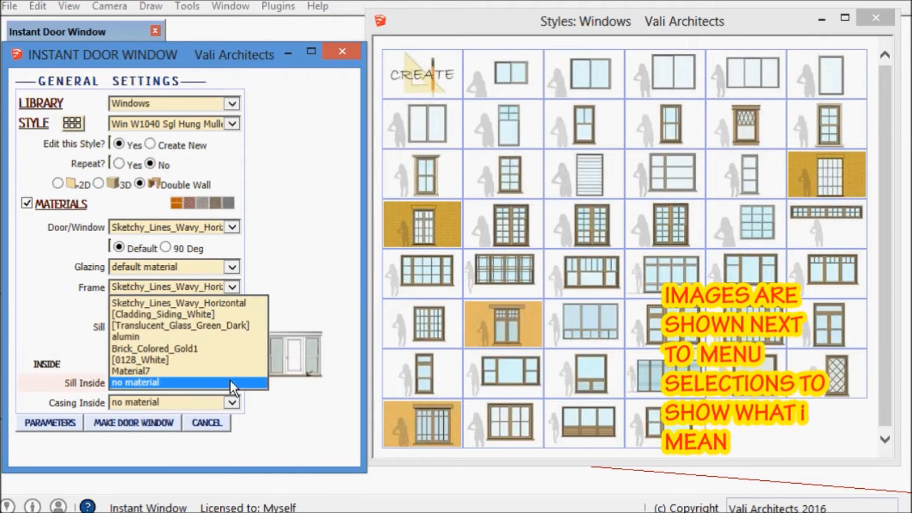
{"action": "left_click", "coordinate": [178, 382]}
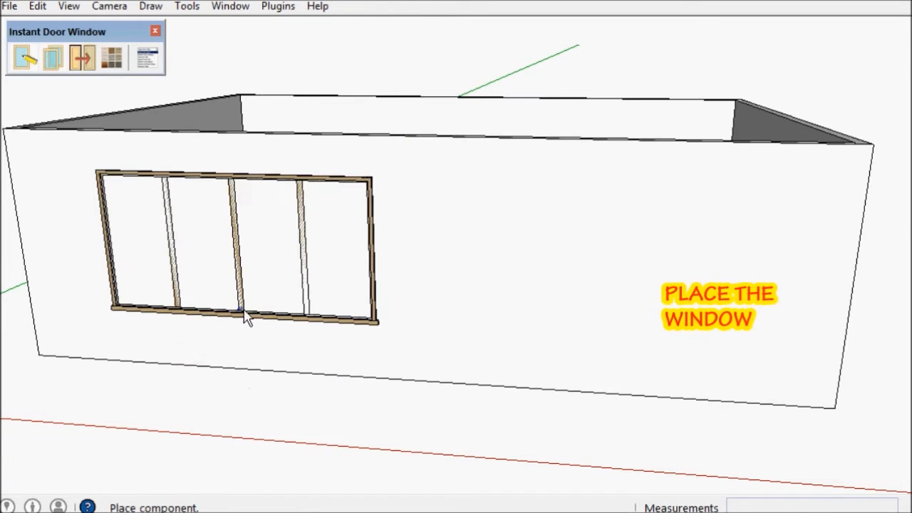
- Place the window in the front wall, then make a Door 6068 Pair from Entrances
{"action": "left_click", "coordinate": [242, 317]}
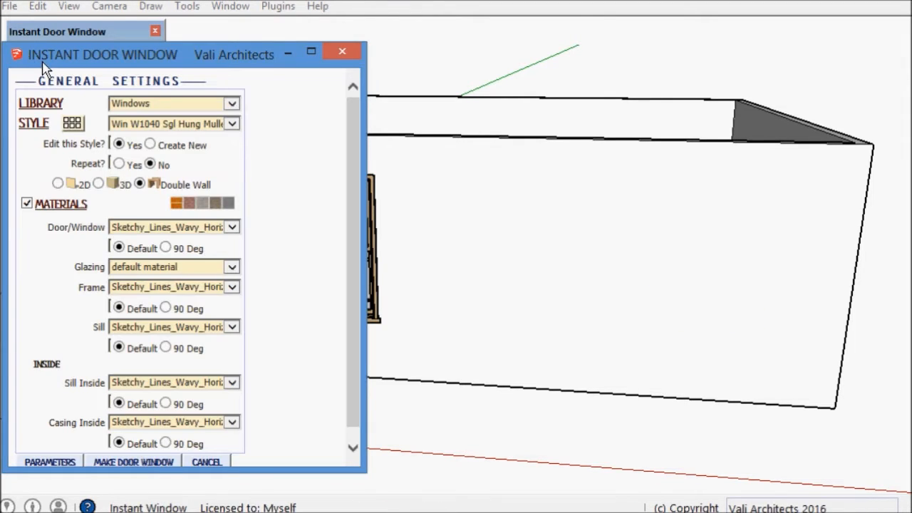
{"action": "left_click", "coordinate": [230, 103]}
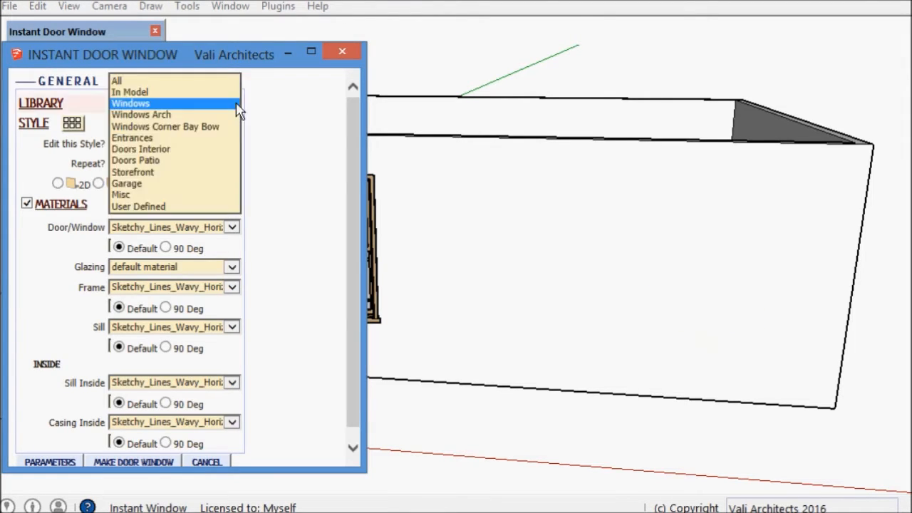
{"action": "left_click", "coordinate": [132, 138]}
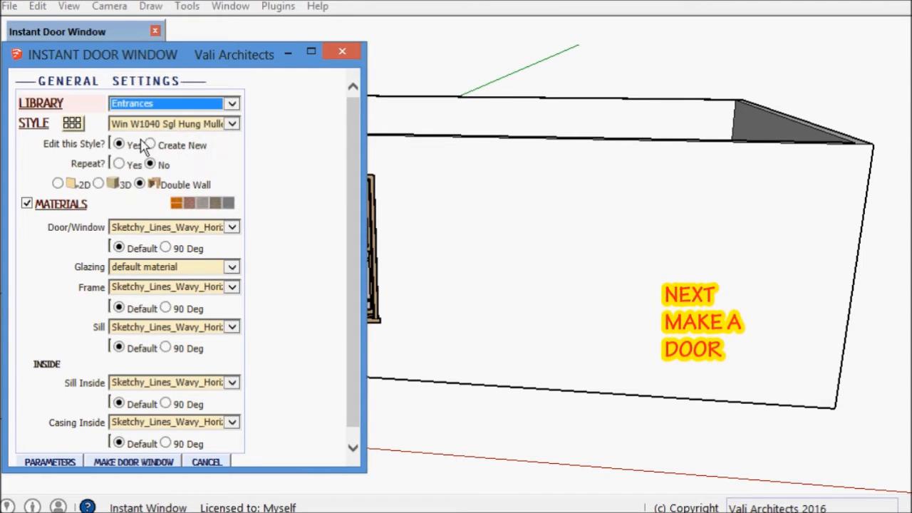
{"action": "left_click", "coordinate": [73, 124]}
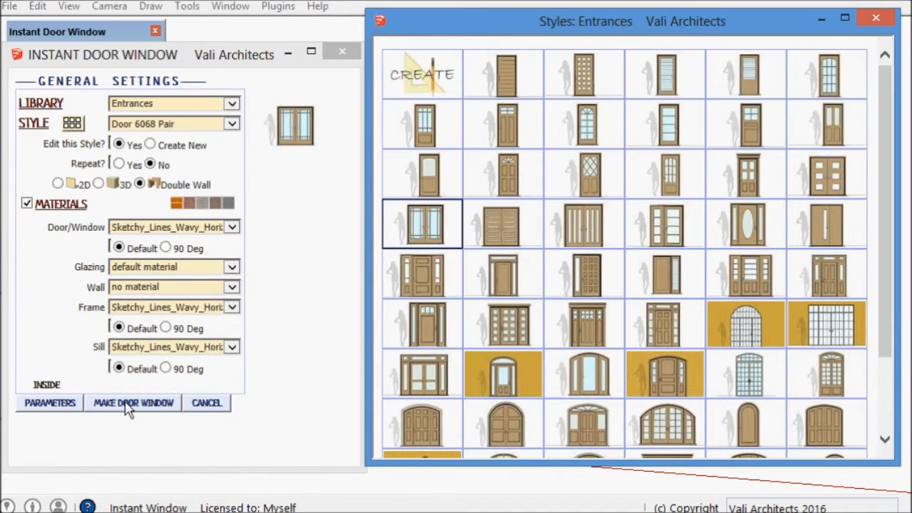
{"action": "left_click", "coordinate": [133, 403]}
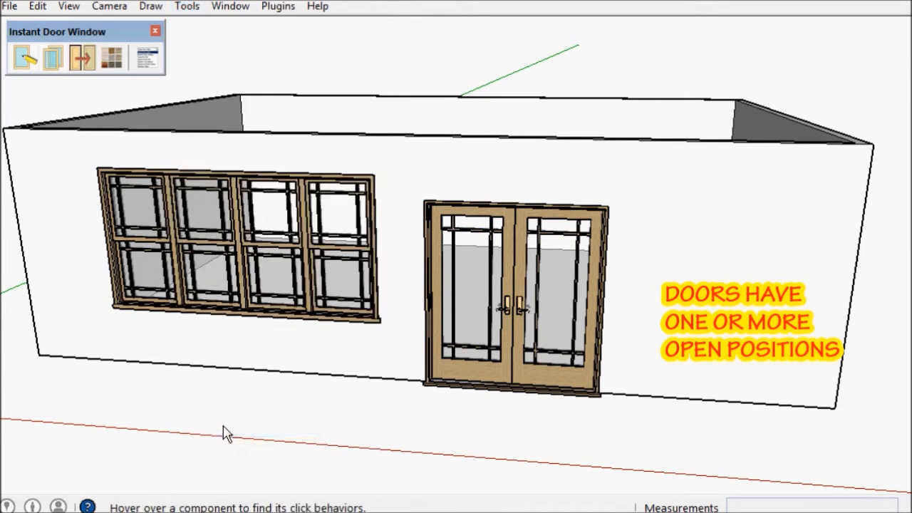
- Swing one pair-door leaf open and orbit around the room to inspect it
{"action": "left_click", "coordinate": [498, 306]}
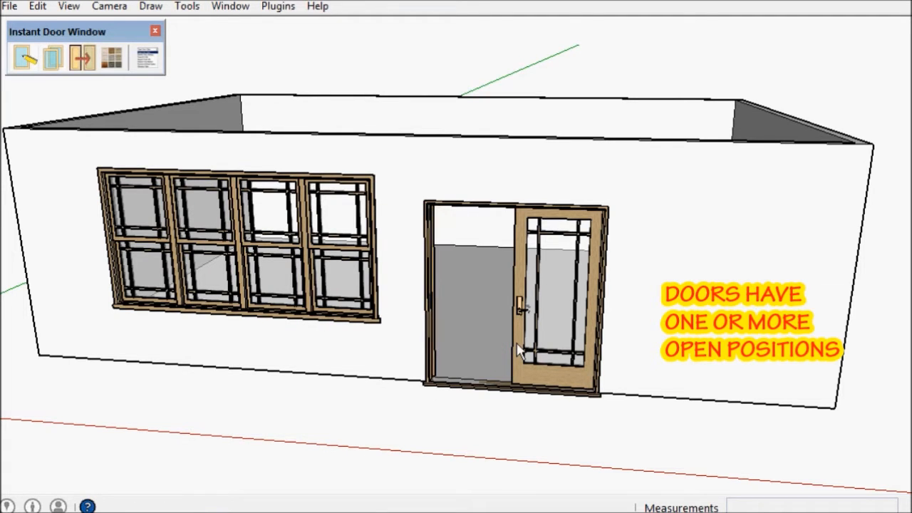
{"action": "left_click_drag", "start_coordinate": [516, 349], "coordinate": [737, 399]}
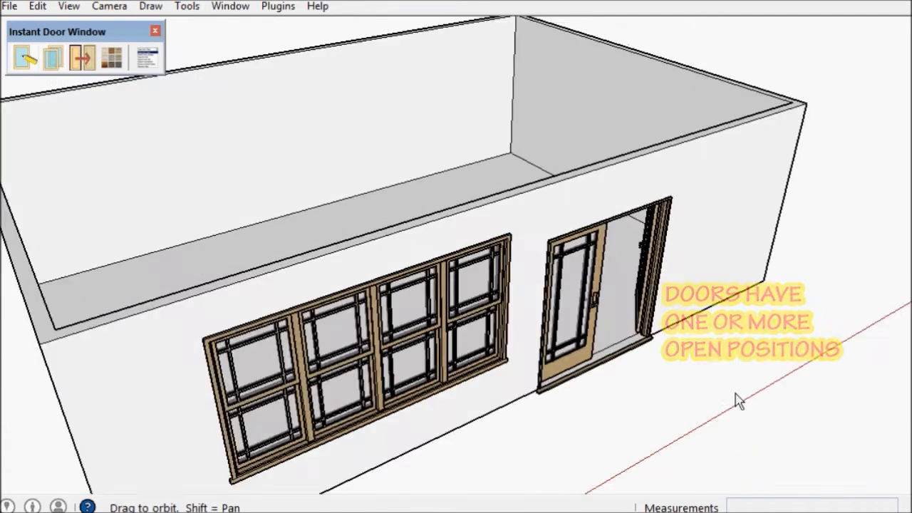
{"action": "left_click_drag", "start_coordinate": [737, 399], "coordinate": [655, 354]}
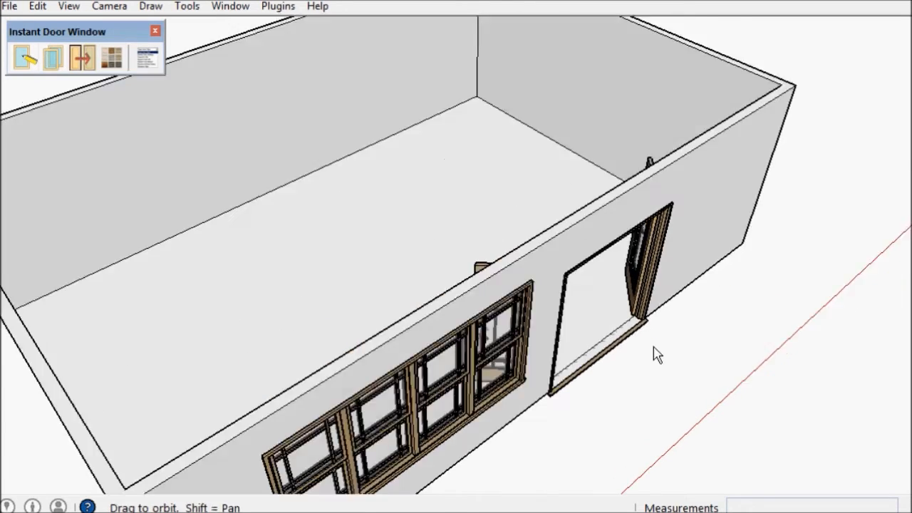
{"action": "left_click_drag", "start_coordinate": [655, 354], "coordinate": [478, 262]}
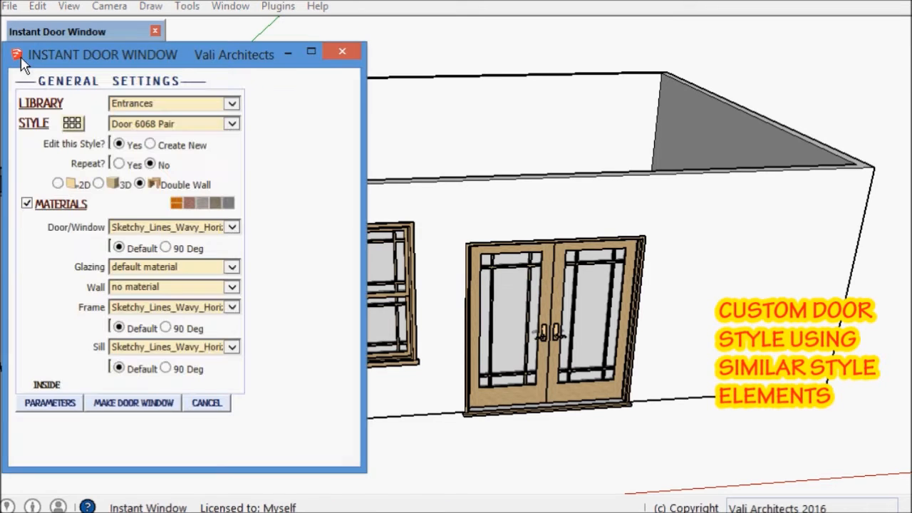
- Copy Door 6068 Pair into a new style and change its type to folding
{"action": "left_click", "coordinate": [150, 145]}
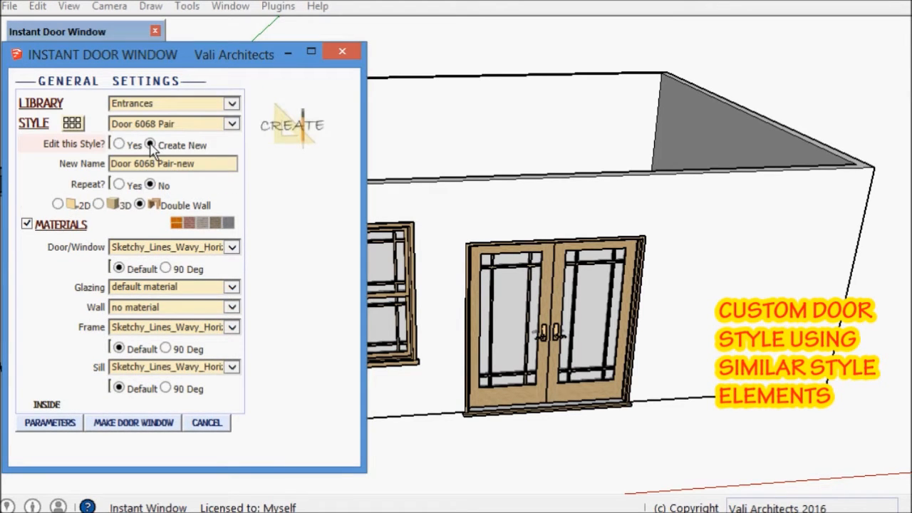
{"action": "left_click", "coordinate": [49, 423]}
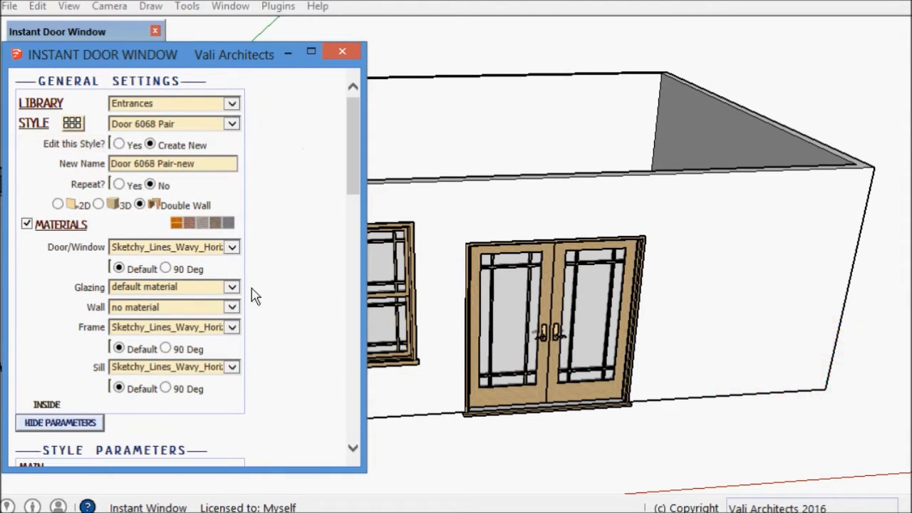
{"action": "scroll", "scroll_direction": "down", "scroll_amount": 3}
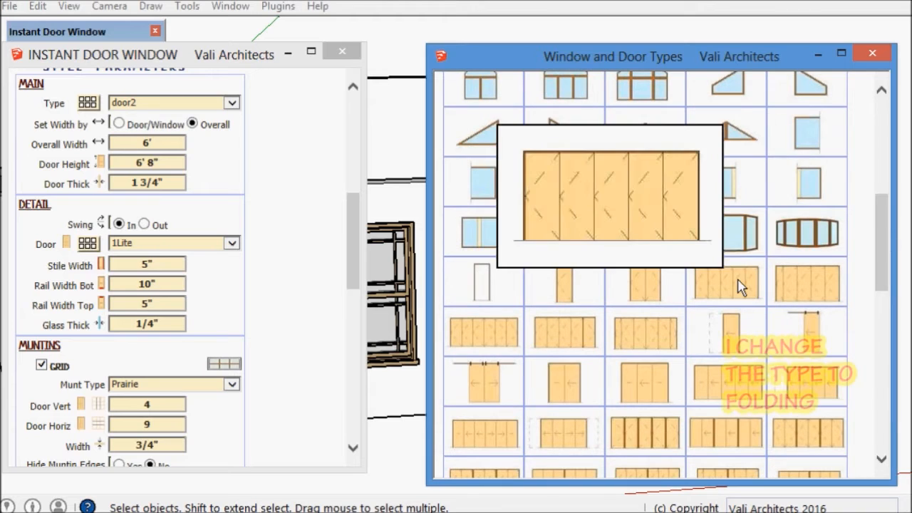
{"action": "left_click", "coordinate": [726, 282]}
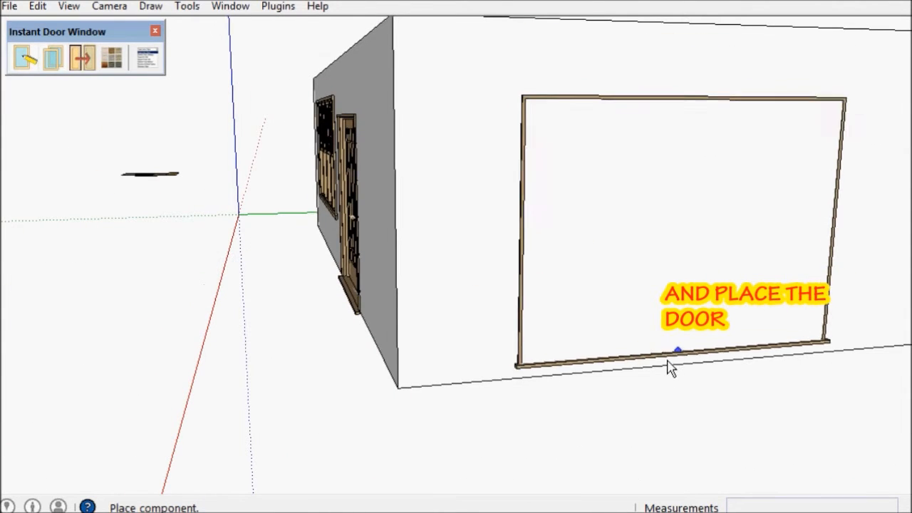
- Set the folding door into the long side wall
{"action": "left_click", "coordinate": [677, 349]}
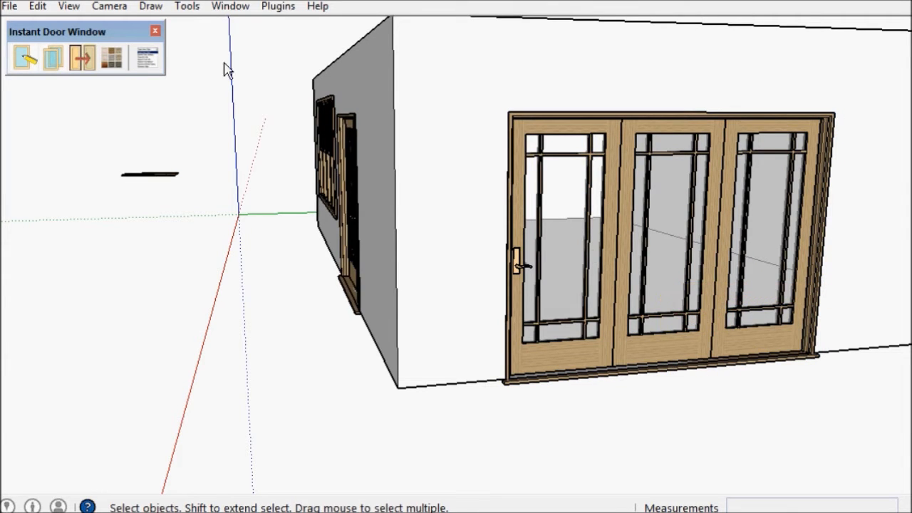
{"action": "mouse_move", "coordinate": [538, 306]}
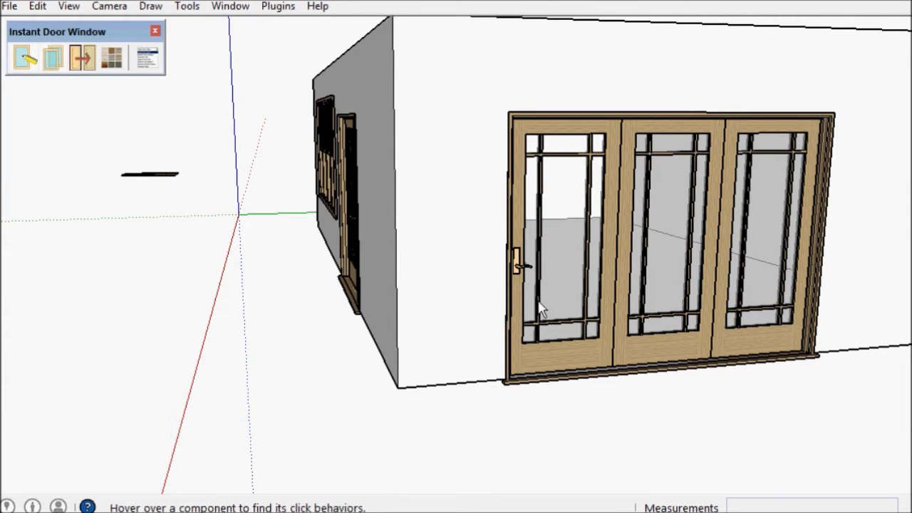
{"action": "mouse_move", "coordinate": [748, 246]}
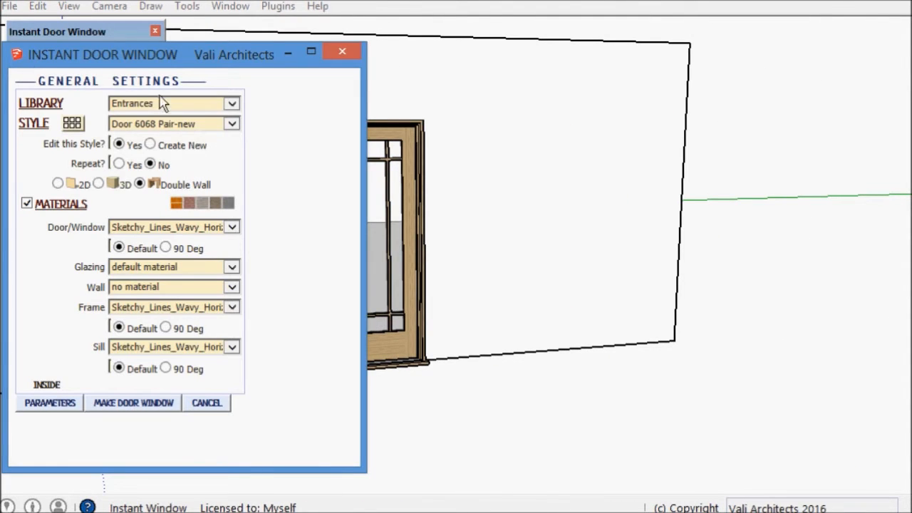
- Make a Windows Corner Bay Bow window and align it at the wall corner
{"action": "left_click", "coordinate": [231, 104]}
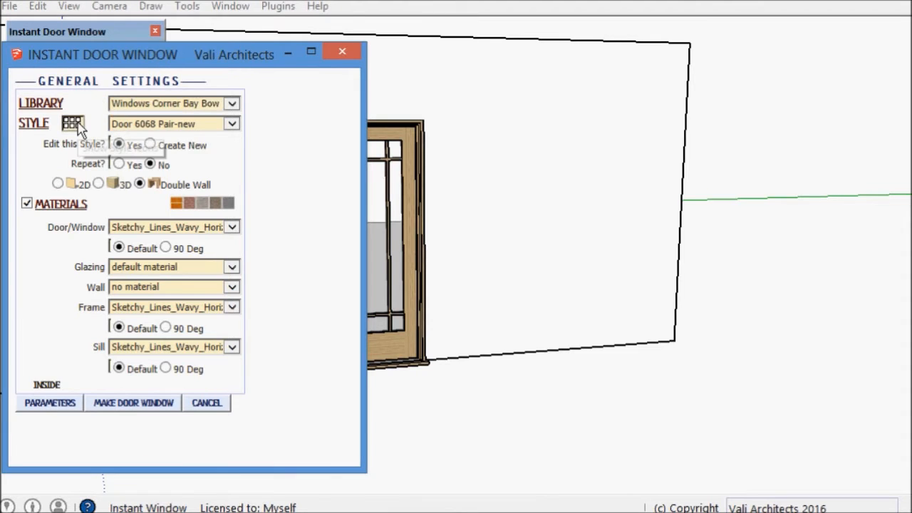
{"action": "left_click", "coordinate": [72, 123]}
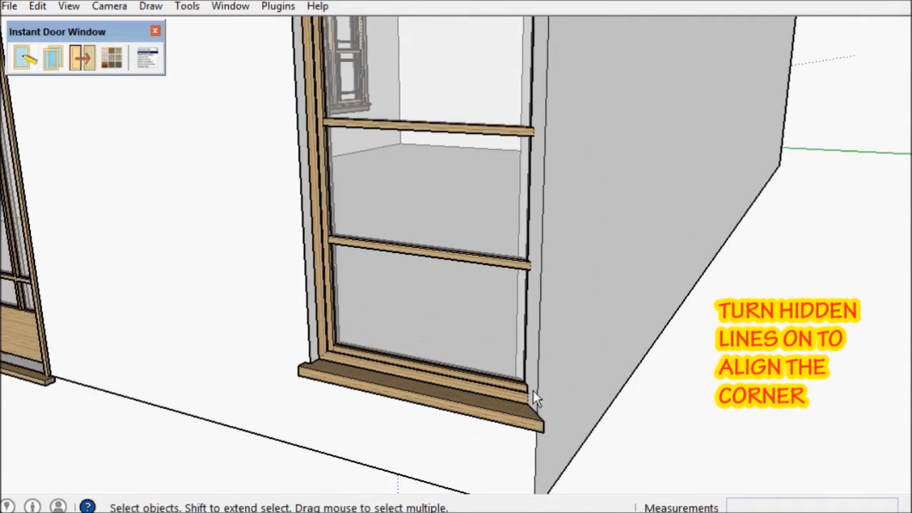
{"action": "left_click", "coordinate": [24, 58]}
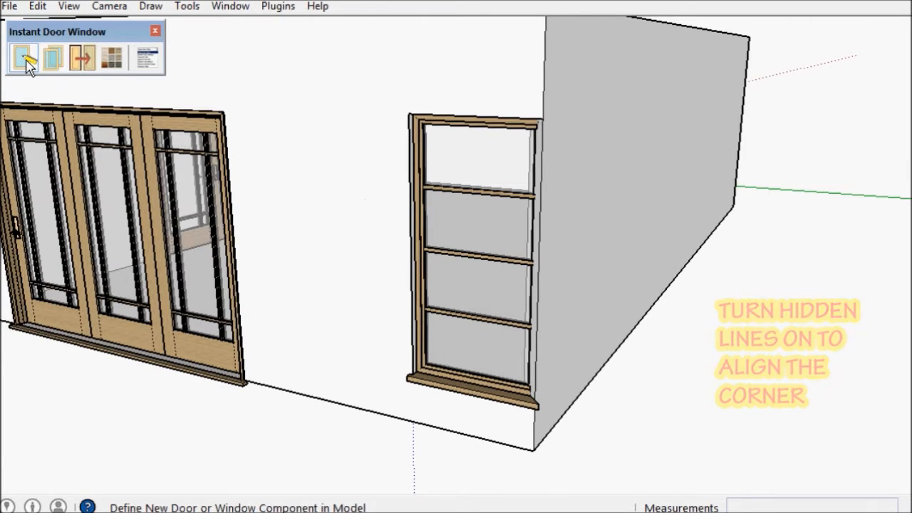
{"action": "left_click", "coordinate": [24, 59]}
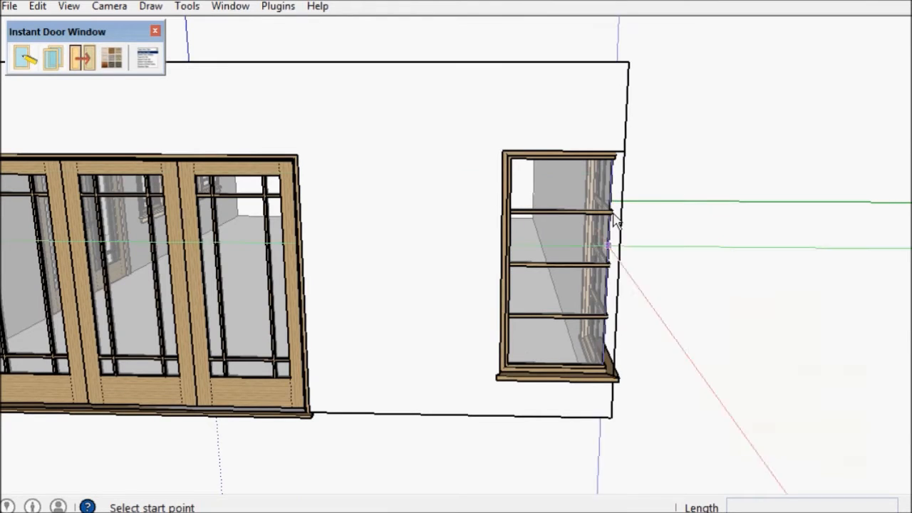
{"action": "left_click", "coordinate": [622, 149]}
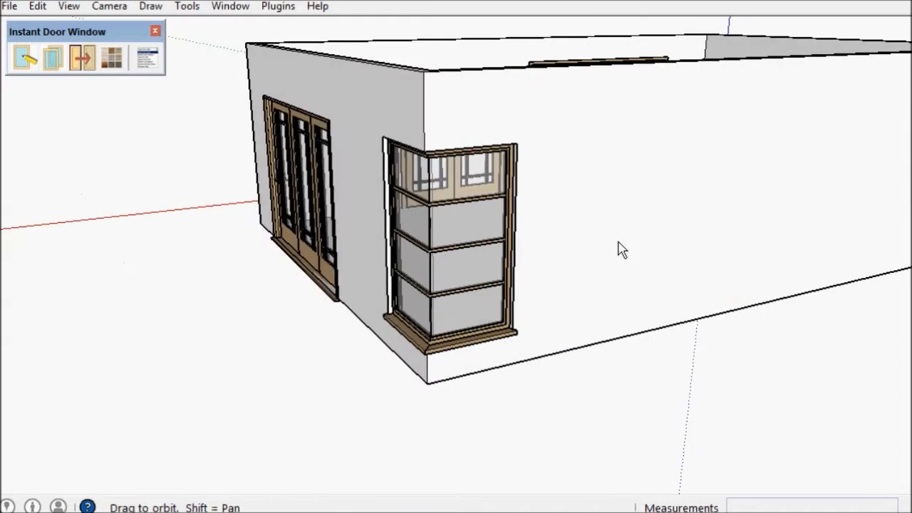
{"action": "left_click", "coordinate": [24, 57]}
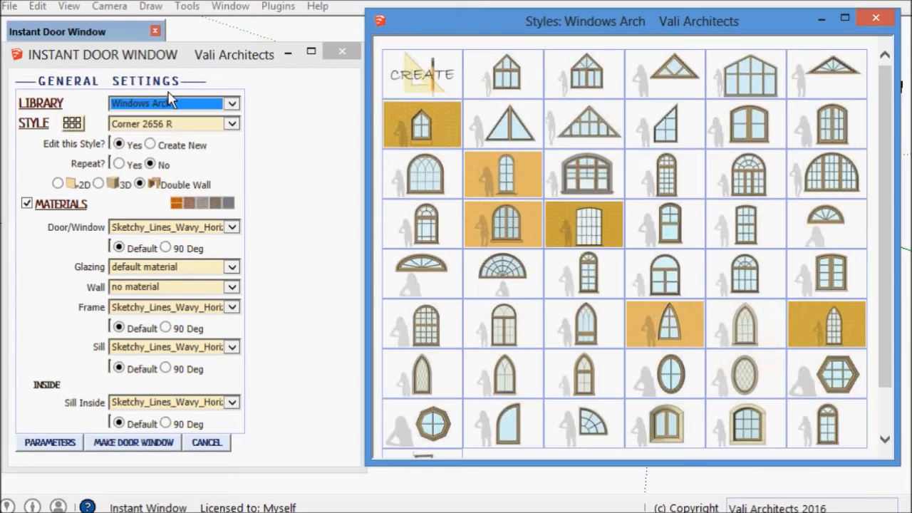
{"action": "mouse_move", "coordinate": [827, 135]}
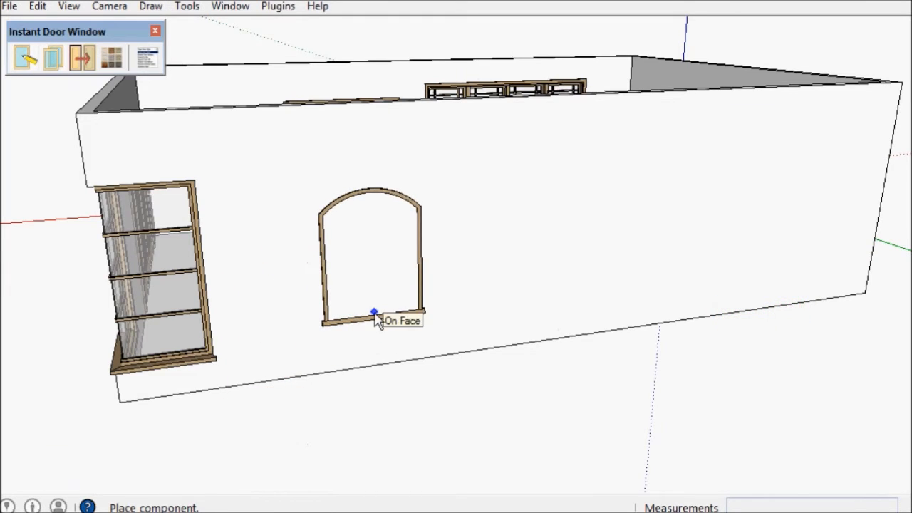
- Place the arched window on the long wall beside the corner window
{"action": "left_click", "coordinate": [374, 313]}
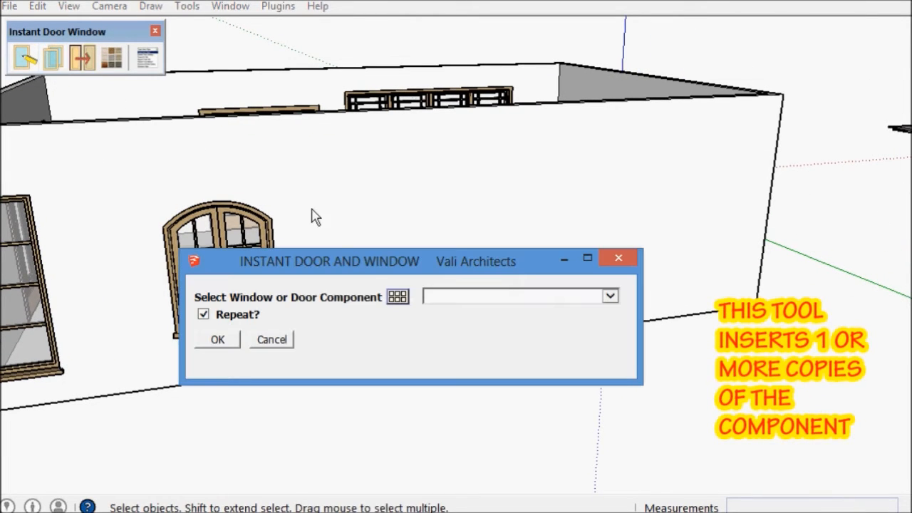
- Insert repeated copies of the arched double window type along the long wall
{"action": "left_click", "coordinate": [398, 297]}
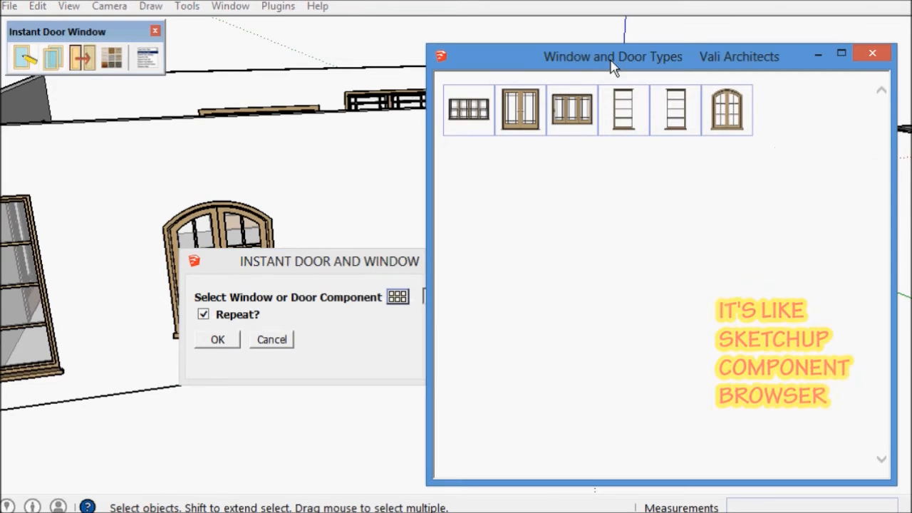
{"action": "mouse_move", "coordinate": [726, 109]}
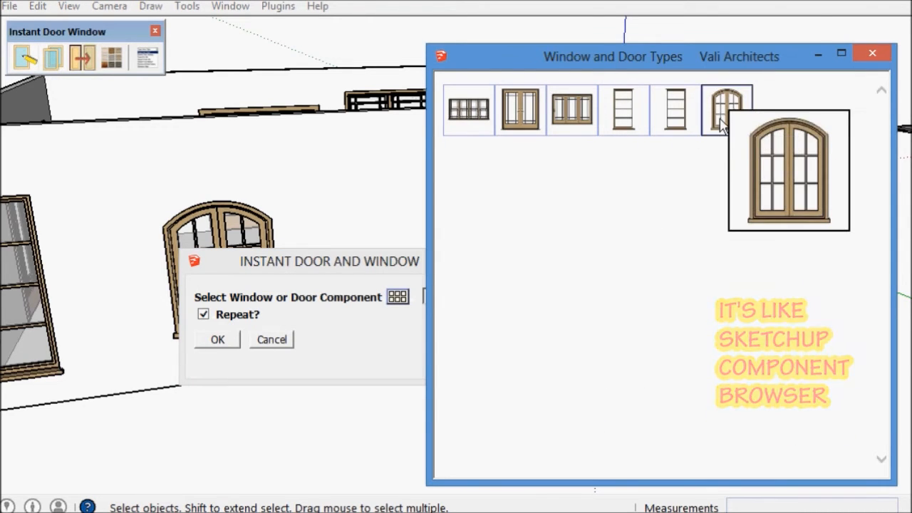
{"action": "left_click", "coordinate": [217, 339]}
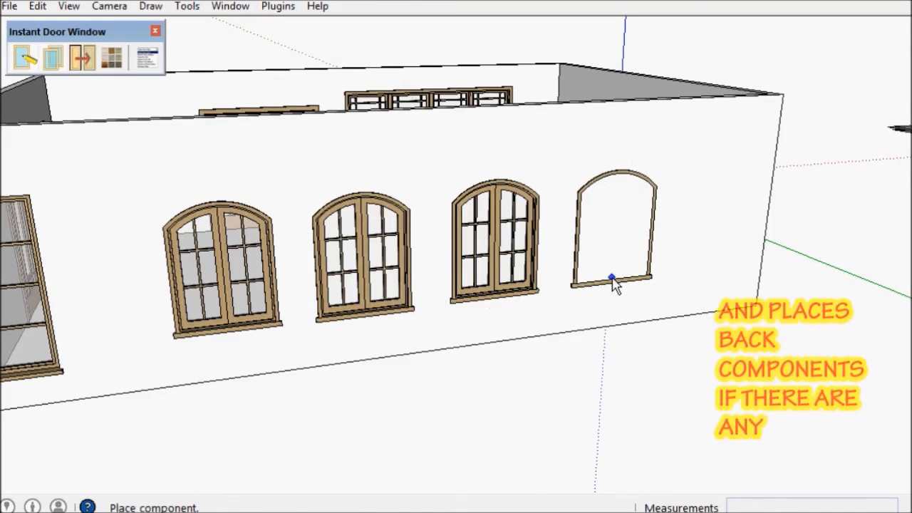
{"action": "left_click_drag", "start_coordinate": [612, 285], "coordinate": [317, 292]}
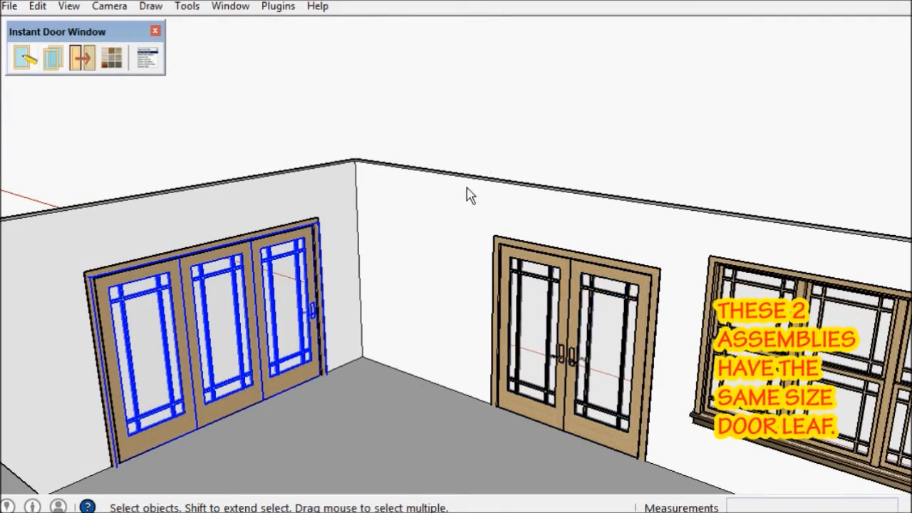
- Swap the pair door's leaves for the folding door's glazed prairie leaf
{"action": "left_click", "coordinate": [81, 57]}
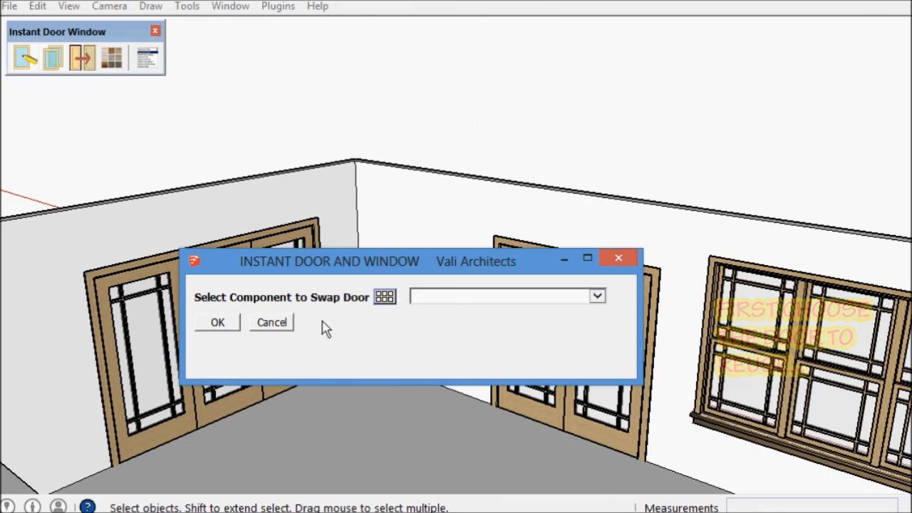
{"action": "left_click", "coordinate": [384, 296]}
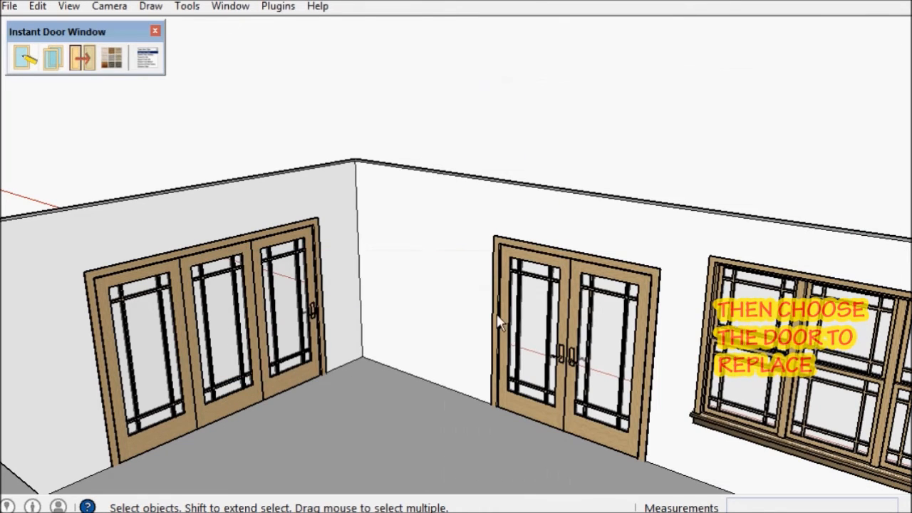
{"action": "left_click", "coordinate": [542, 321]}
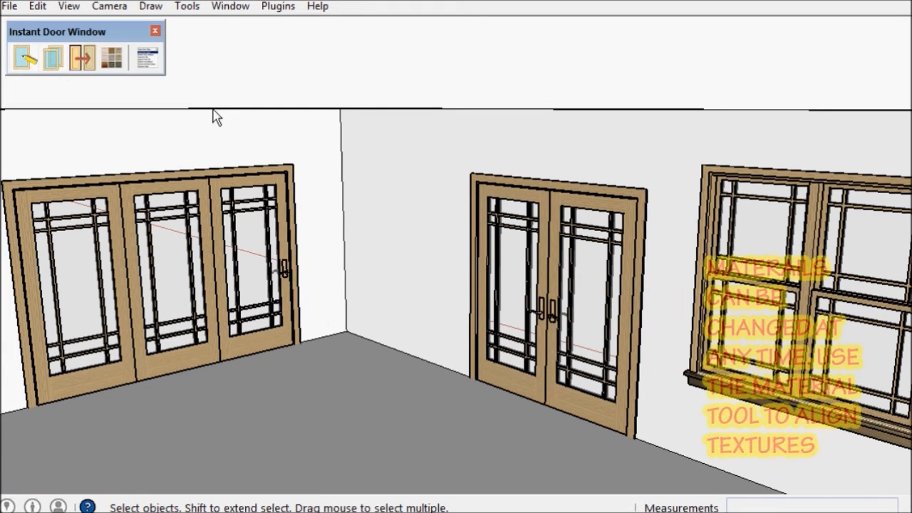
- Open the folding door's Add Material settings and list the Door/Window material choices
{"action": "left_click", "coordinate": [111, 58]}
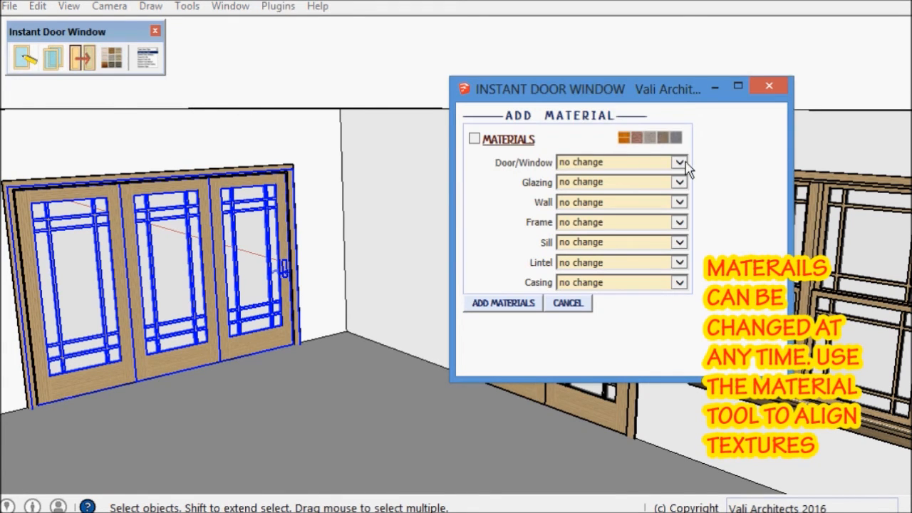
{"action": "left_click", "coordinate": [678, 162]}
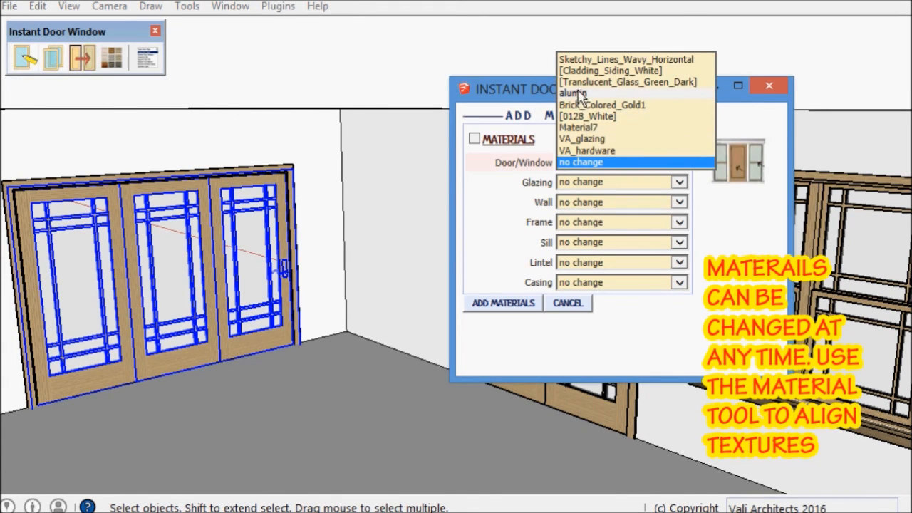